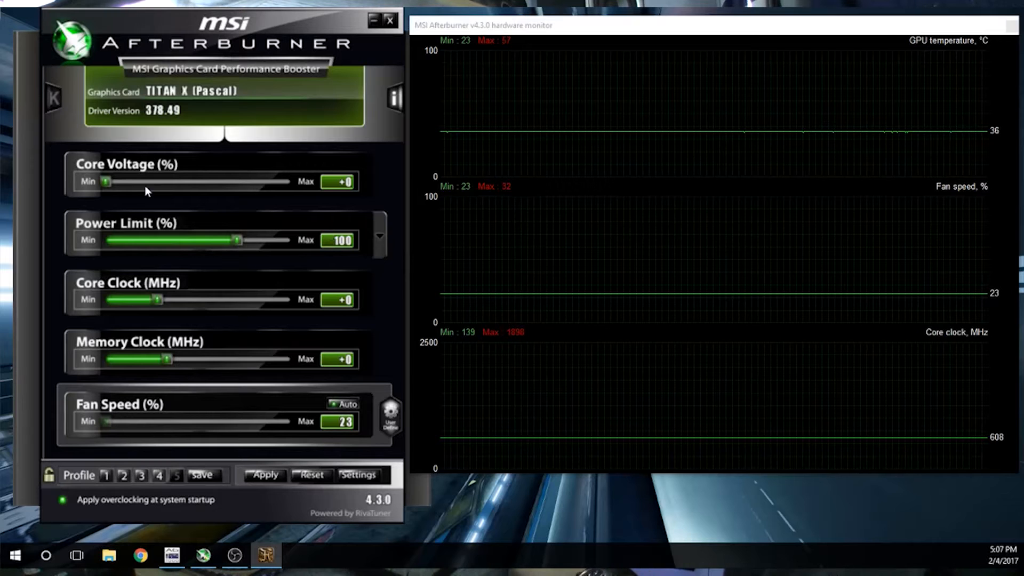
pyautogui.moveTo(325, 343)
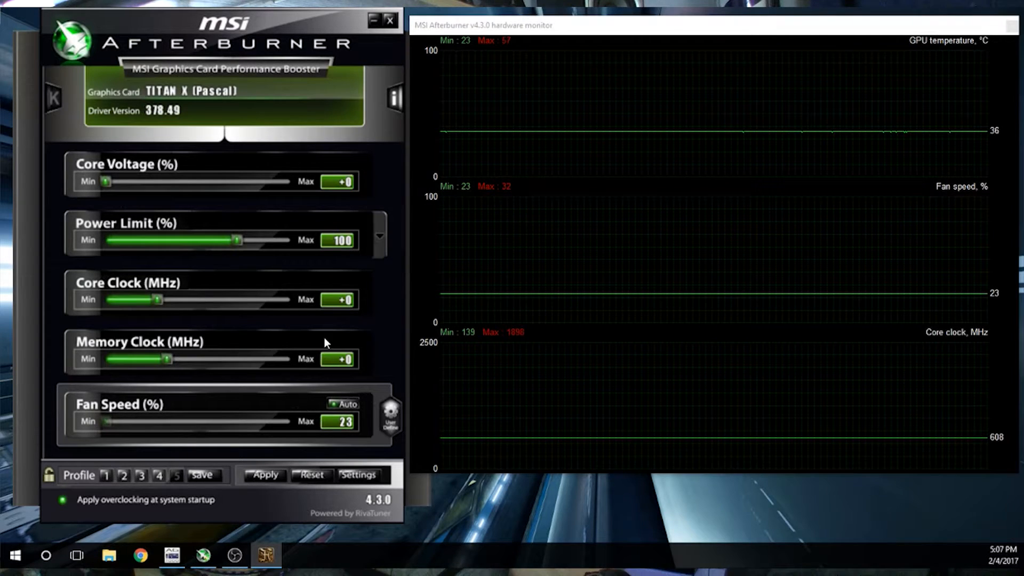
pyautogui.moveTo(331, 276)
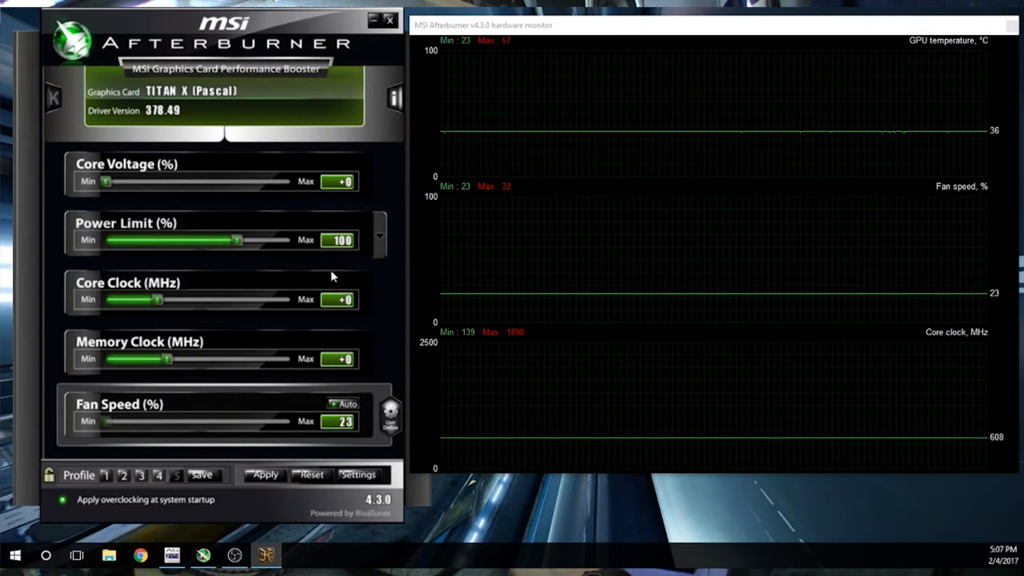
pyautogui.moveTo(361, 238)
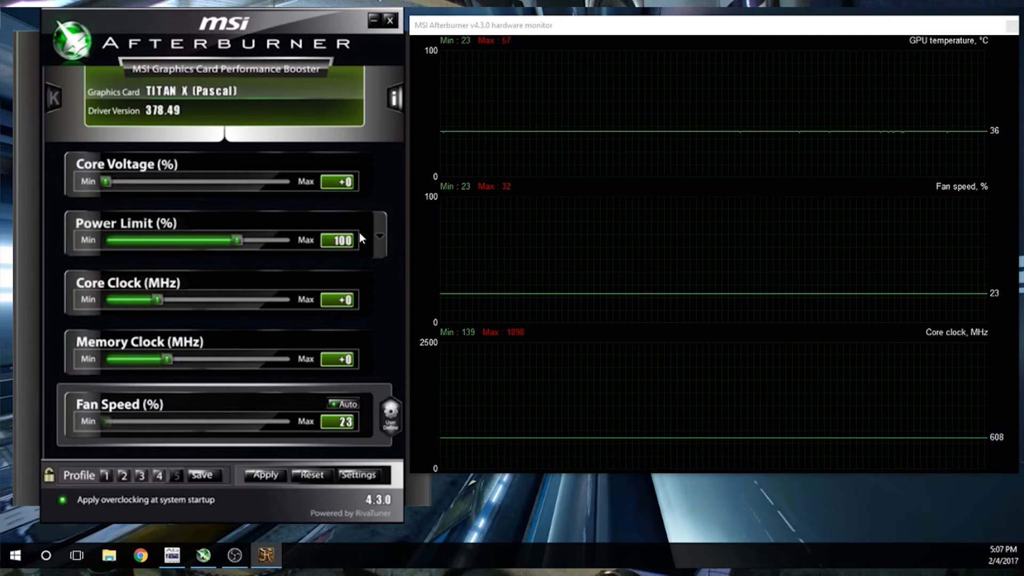